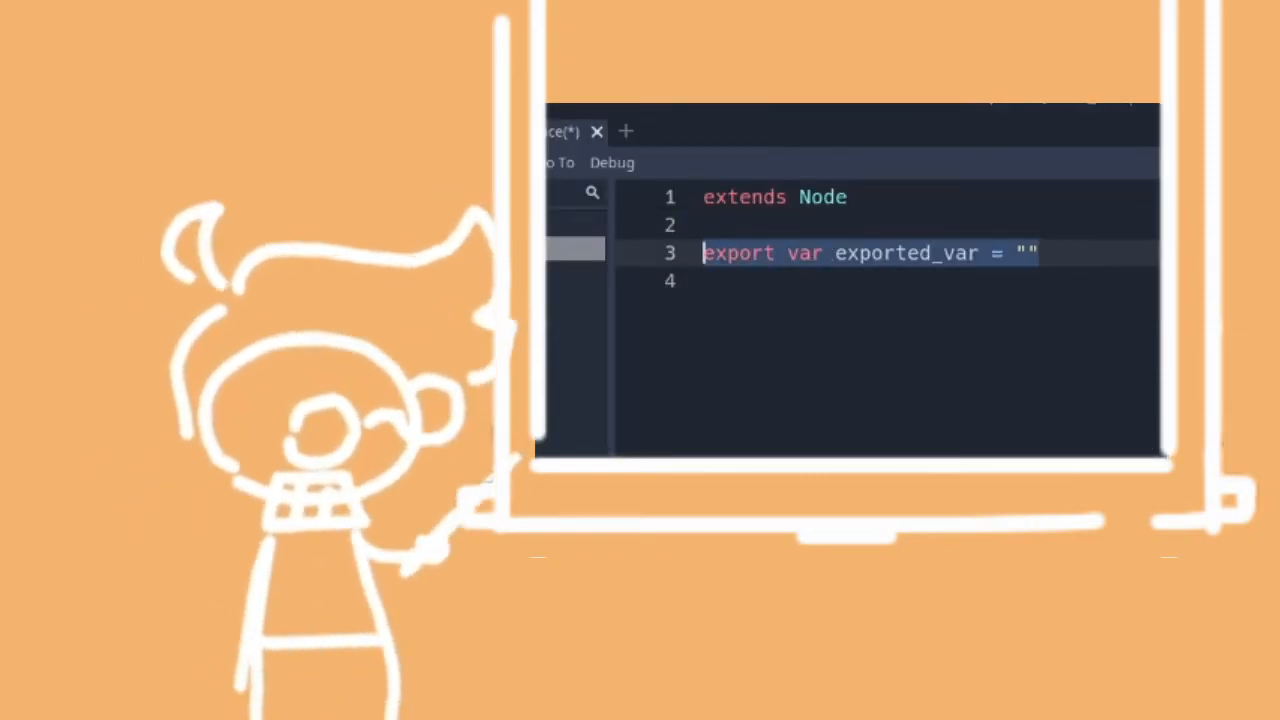
- Delete the ' = ""' default so line 3 reads export var exported_var
key("Return")
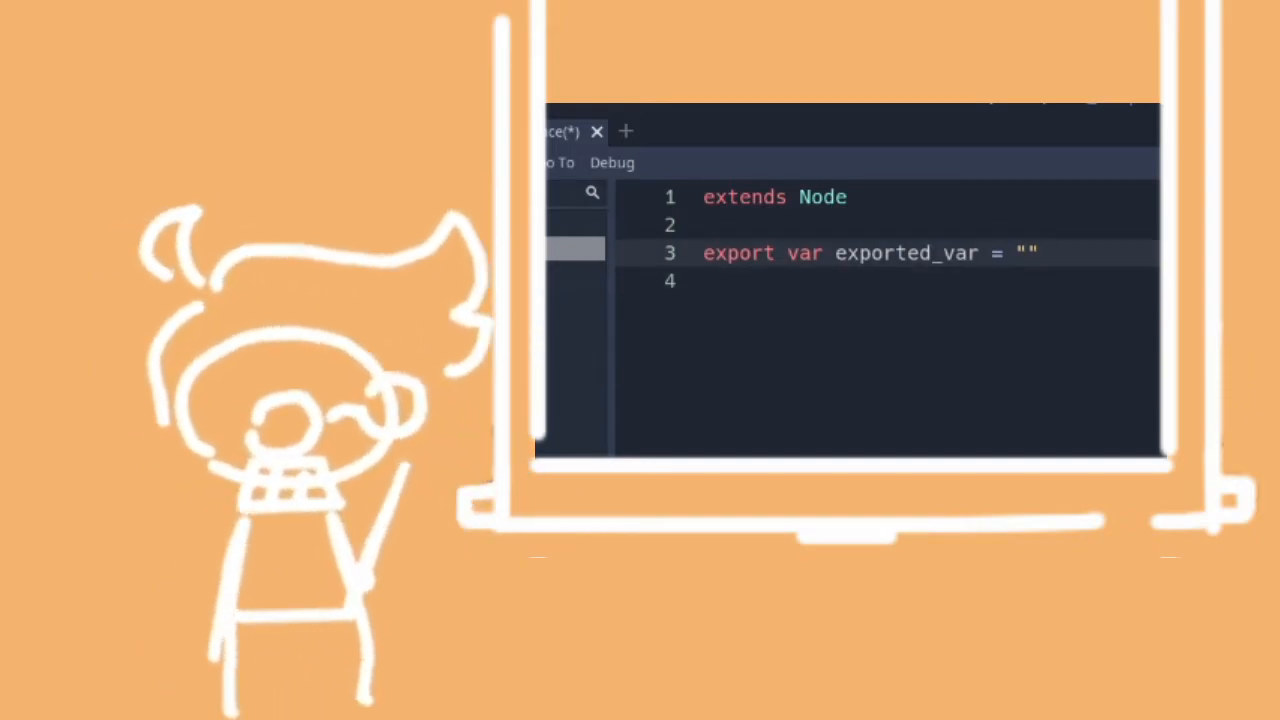
key("Backspace")
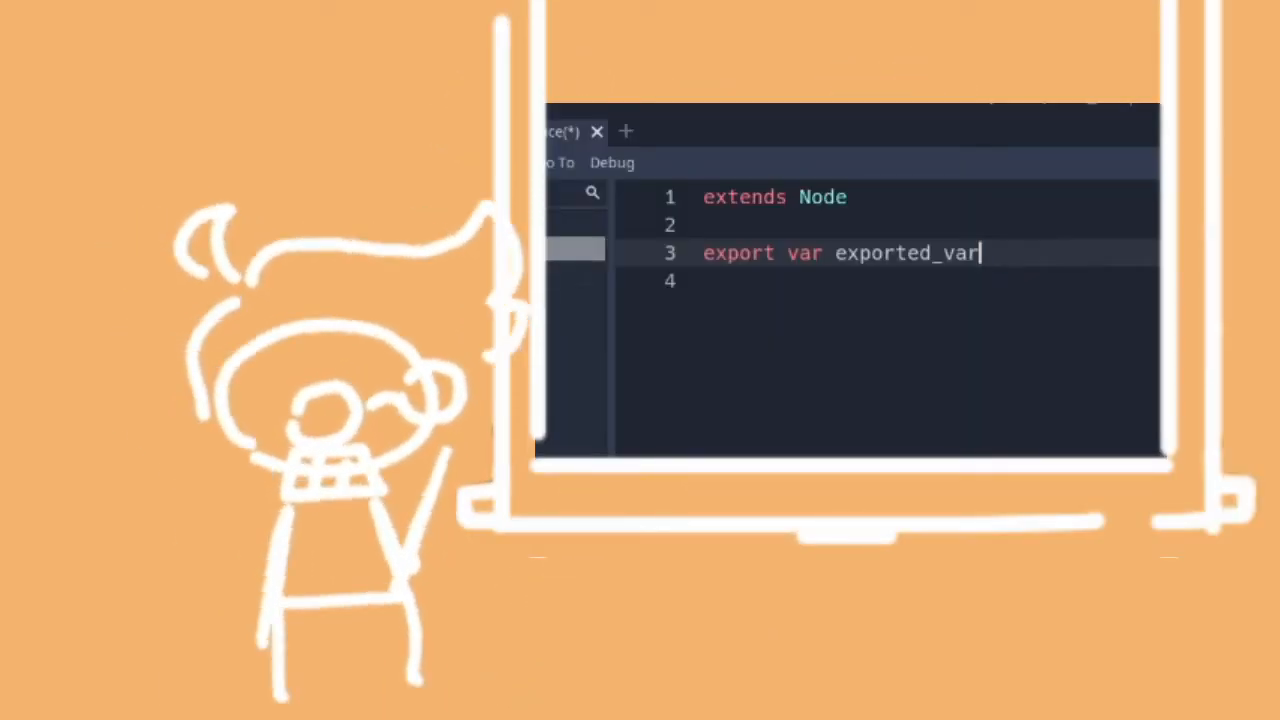
- Change line 3 to export(String) var exported_var, then browse the export documentation examples
type("()")
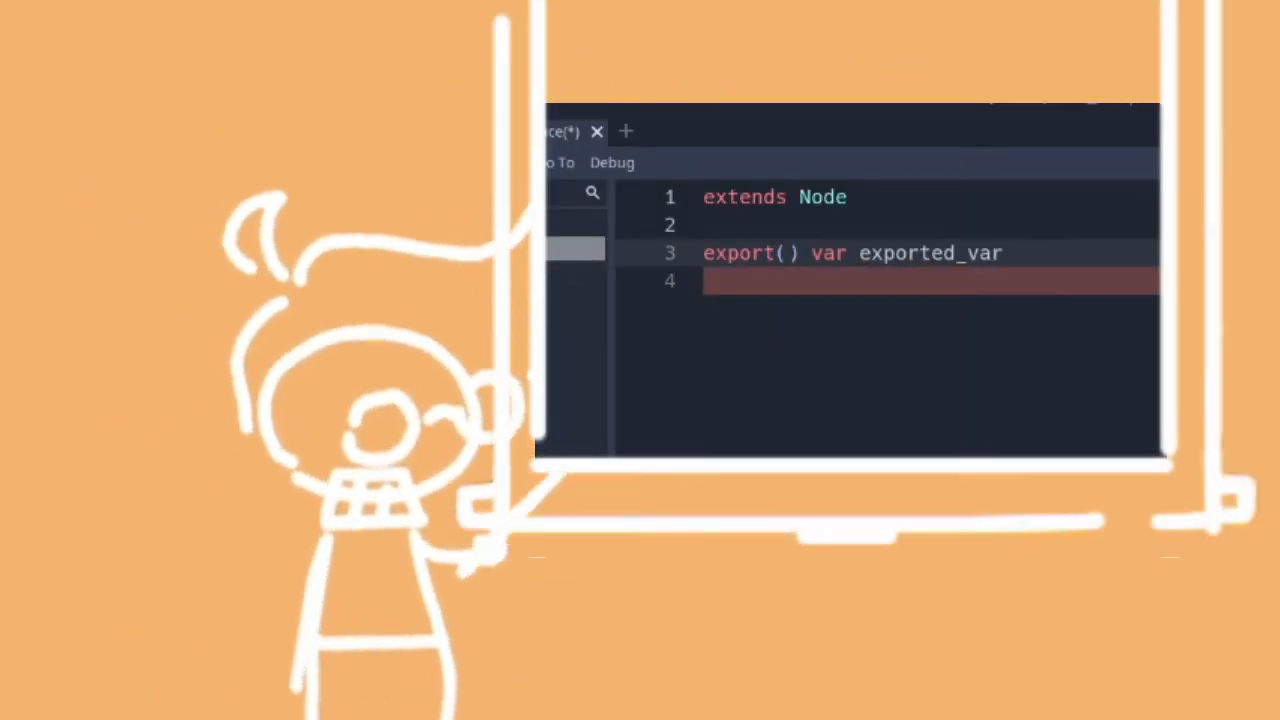
type("String")
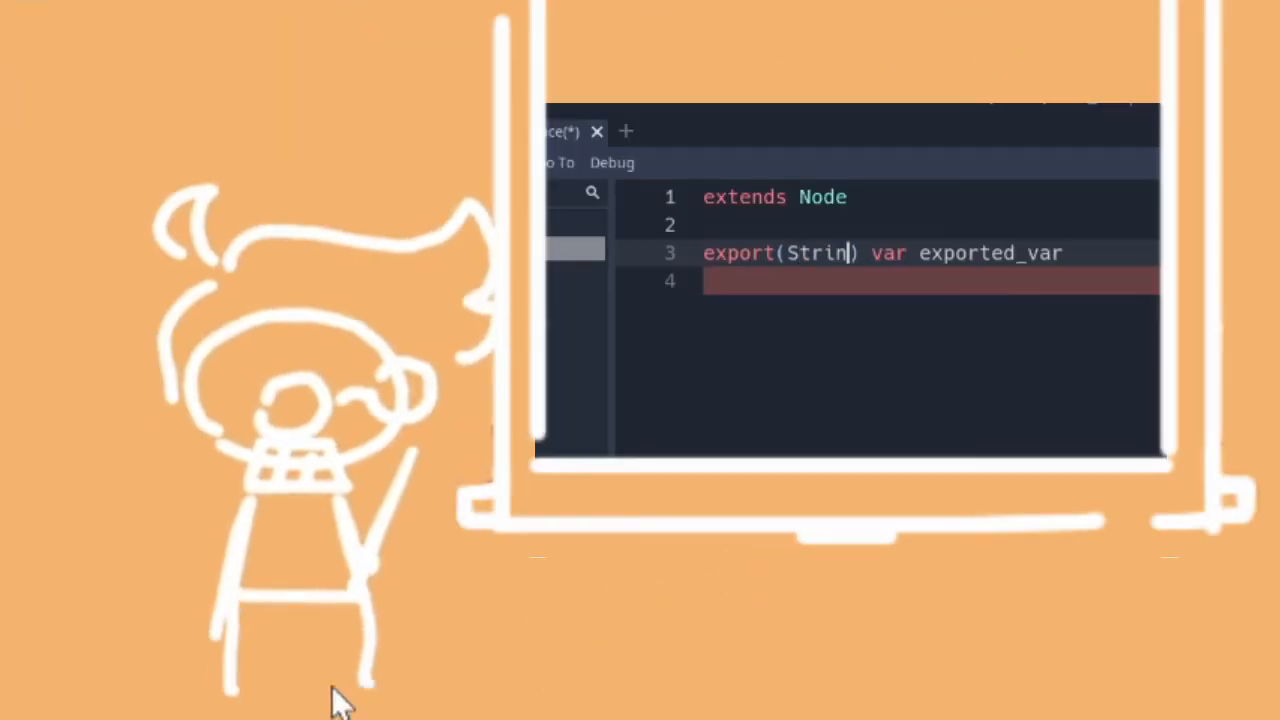
type("Mult")
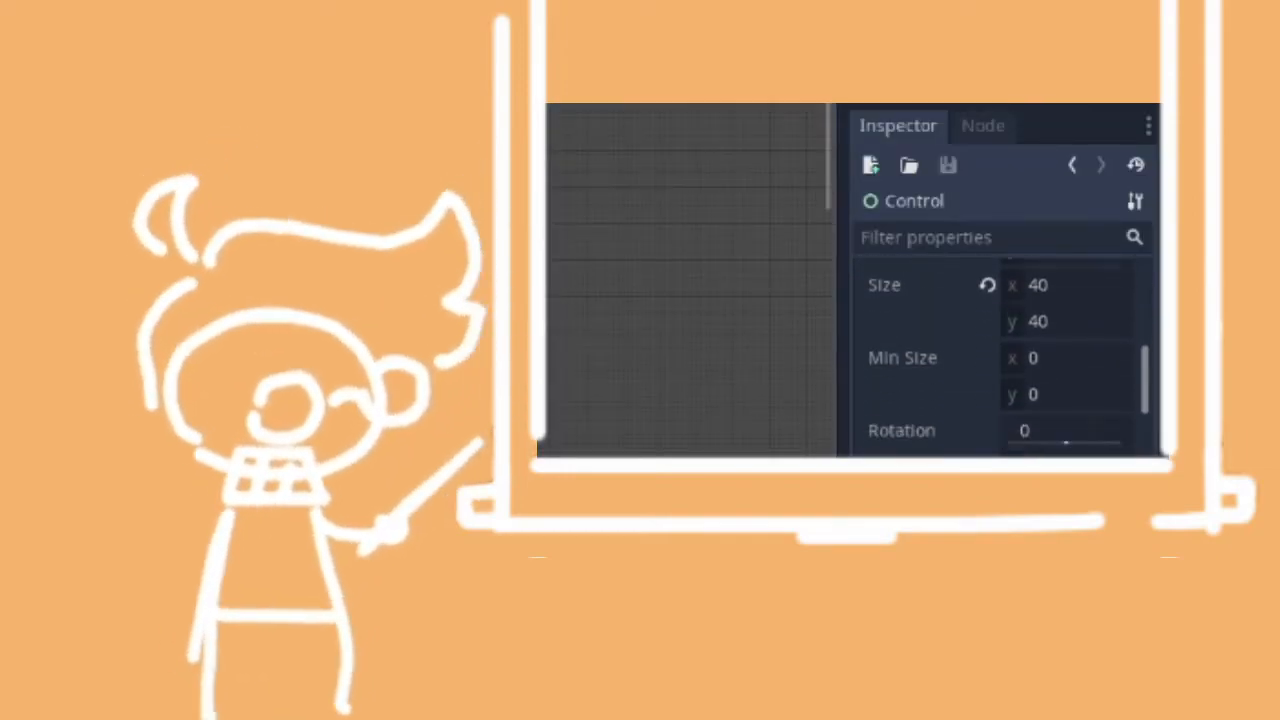
scroll("down", 3)
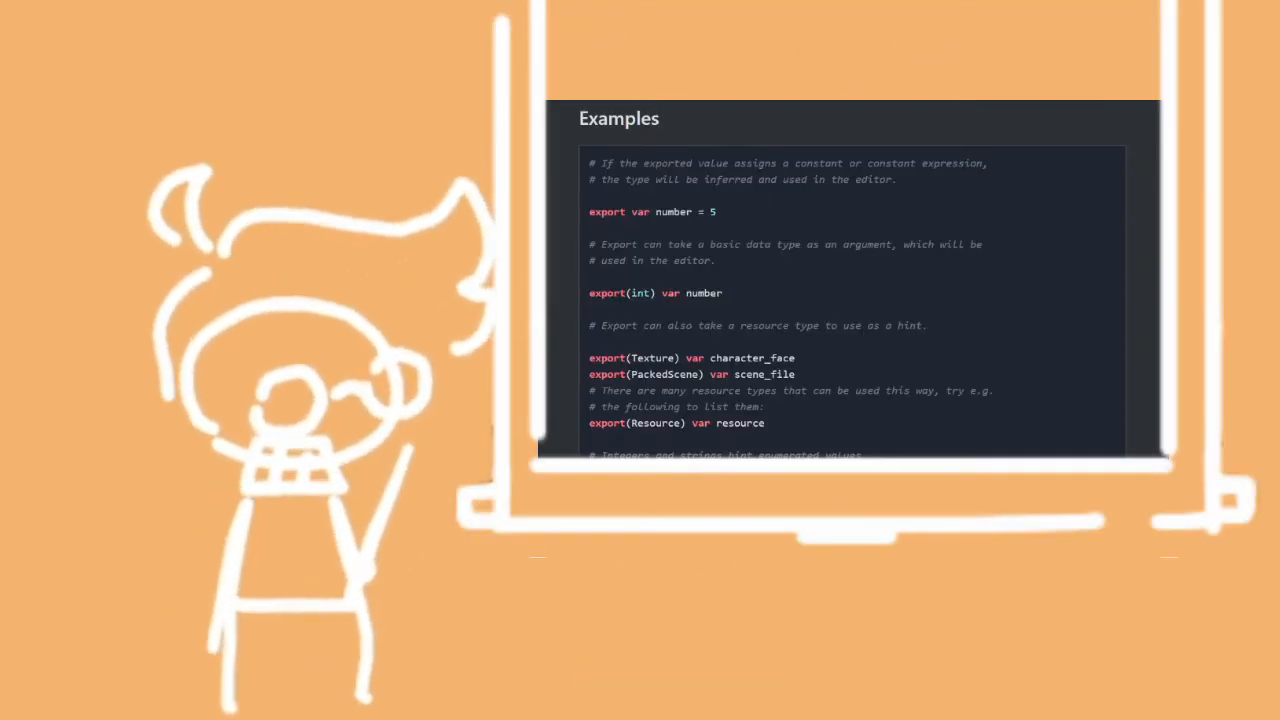
- Scroll the exports docs to Grouping properties and its 'Rotate' _get_property_list example
scroll("down", 3)
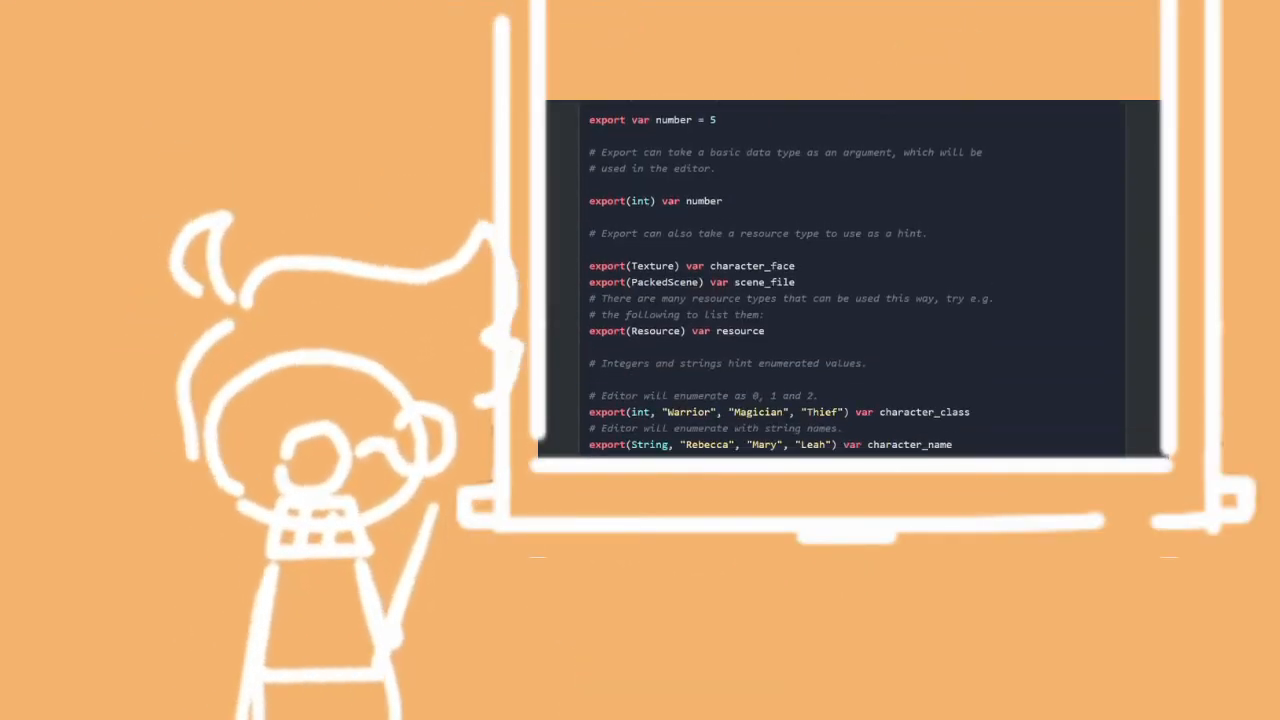
scroll("down", 3)
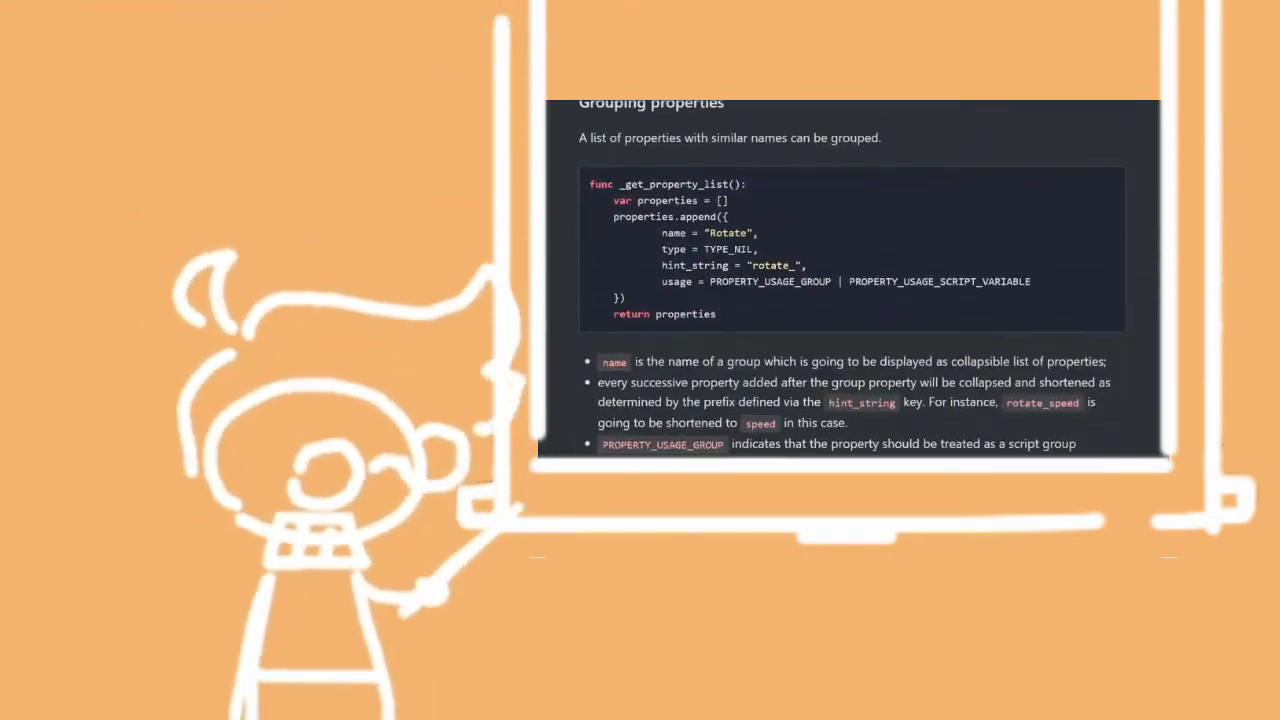